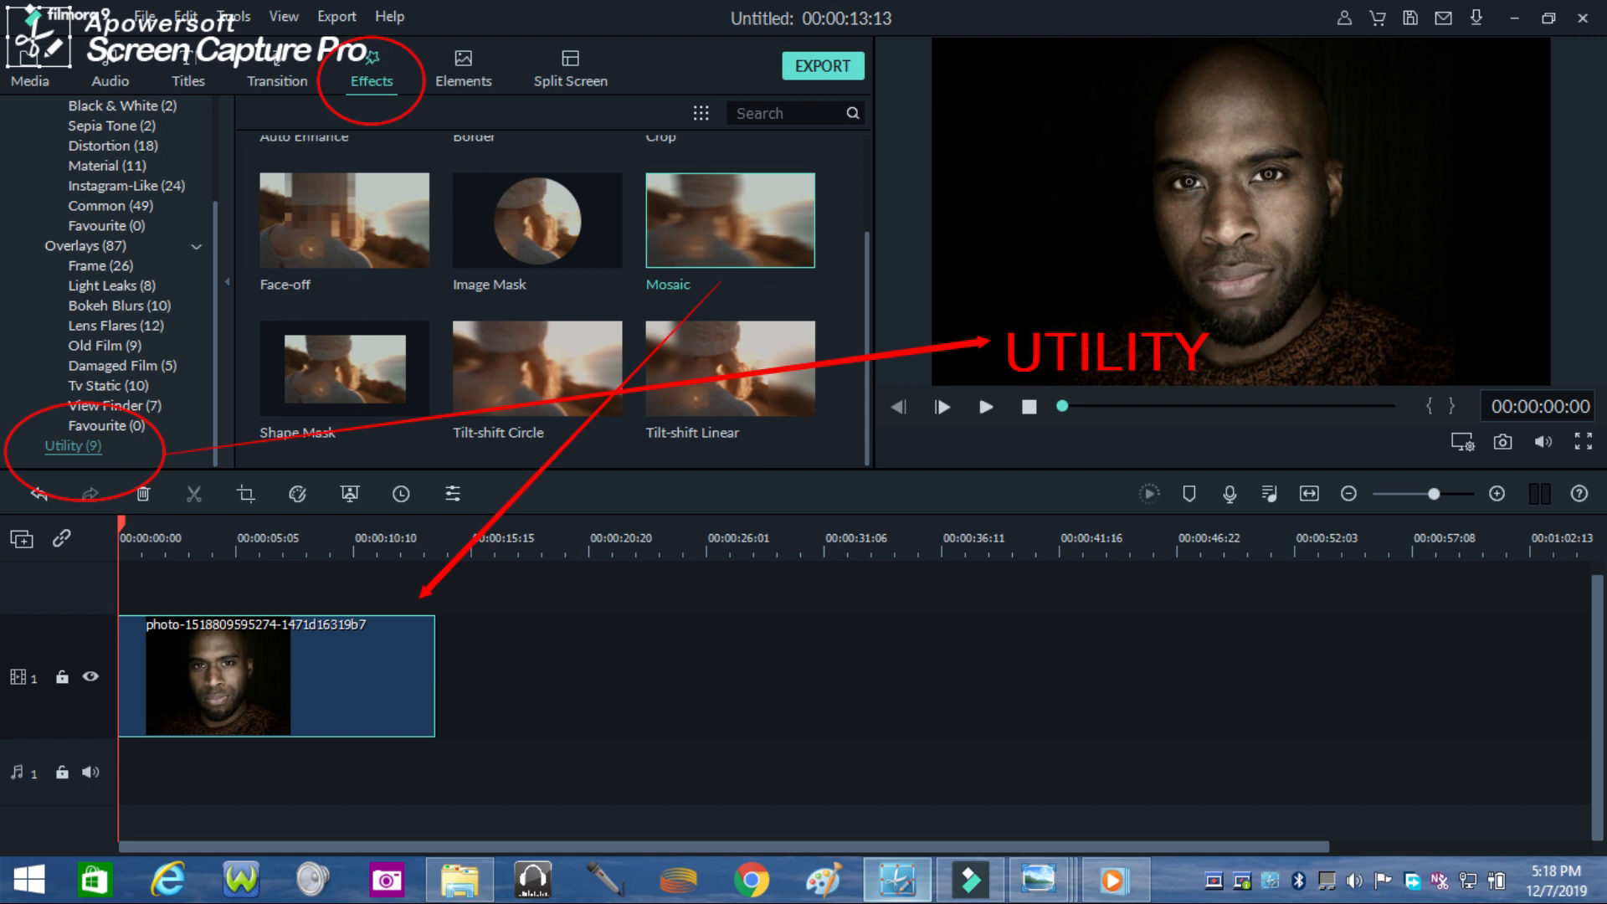
Step: Open the Mosaic effect settings showing blur amount 31 and opacity 100
{"action": "double_click", "coordinate": [729, 219]}
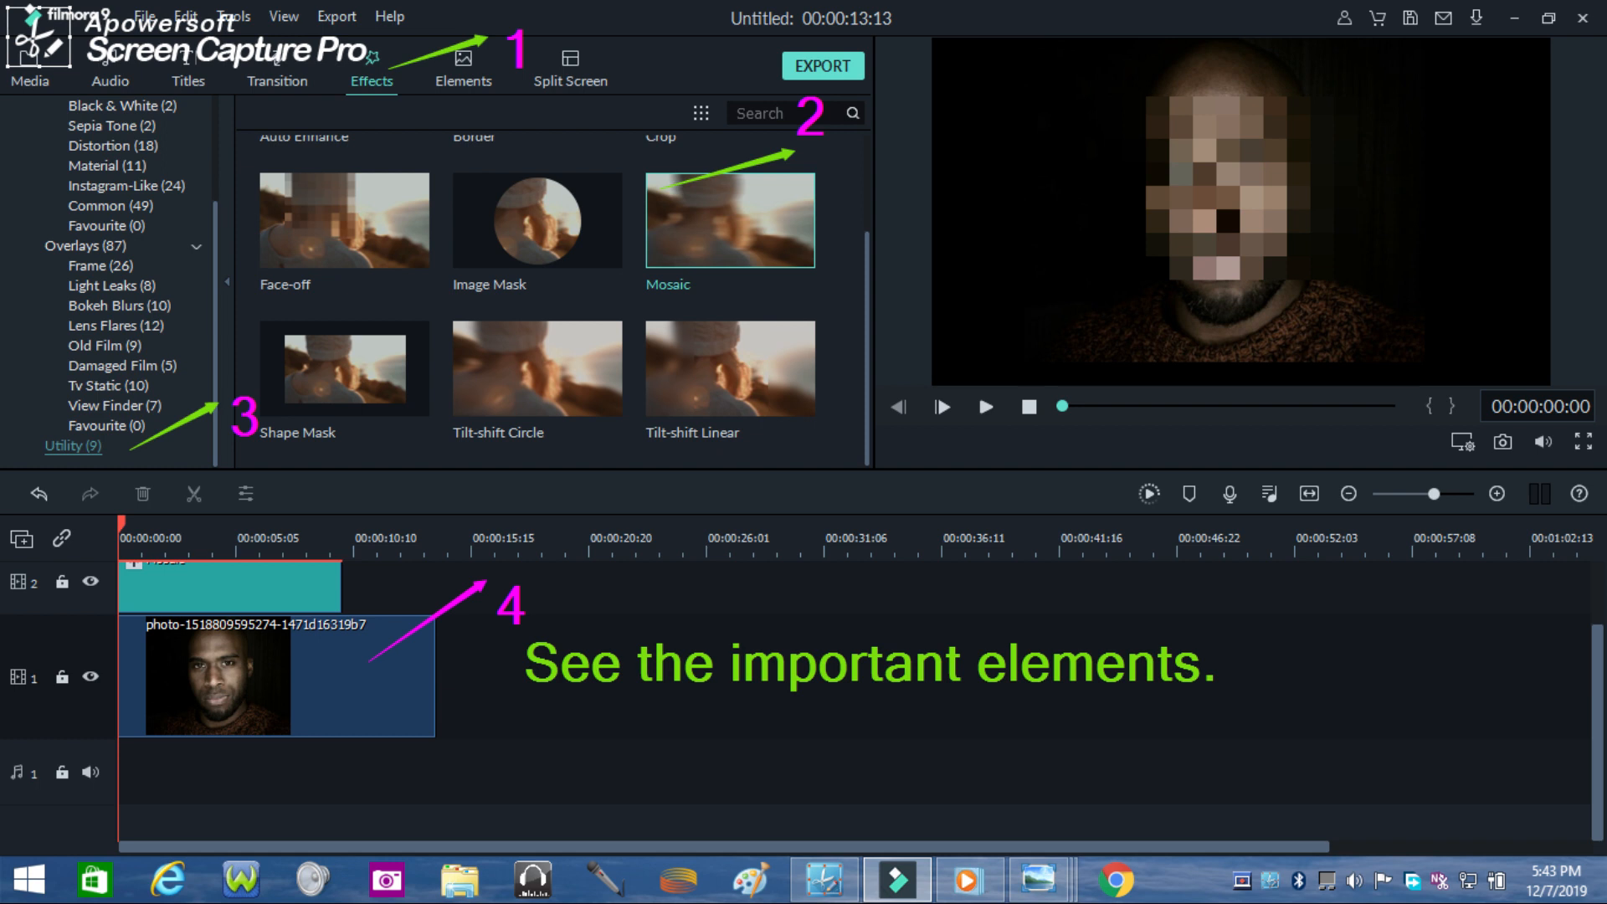
{"action": "double_click", "coordinate": [729, 219]}
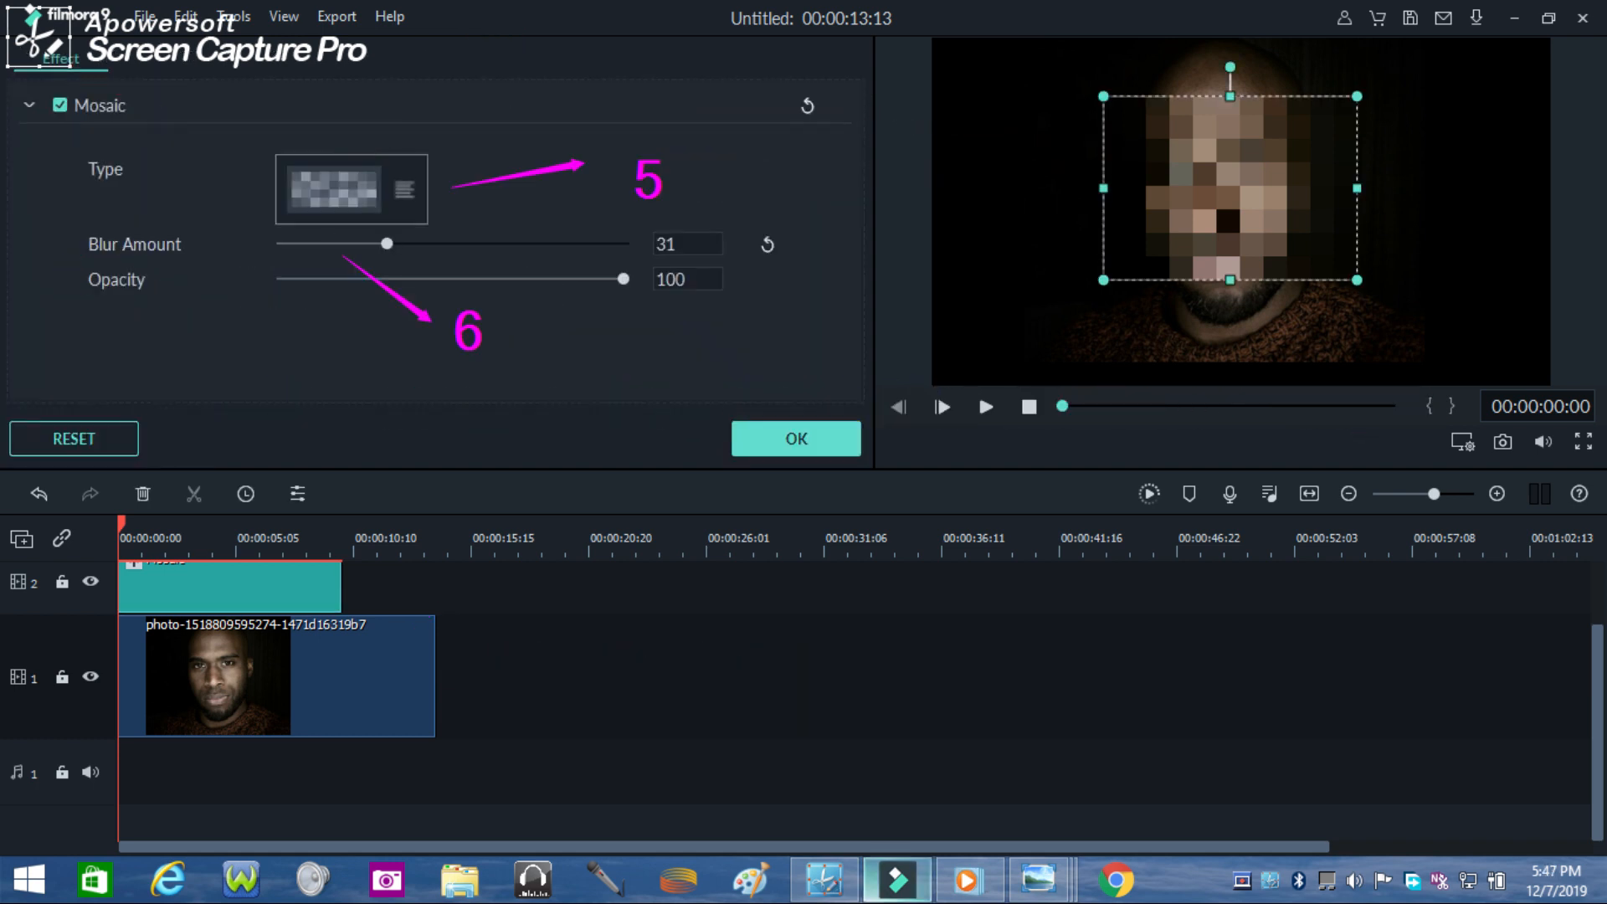